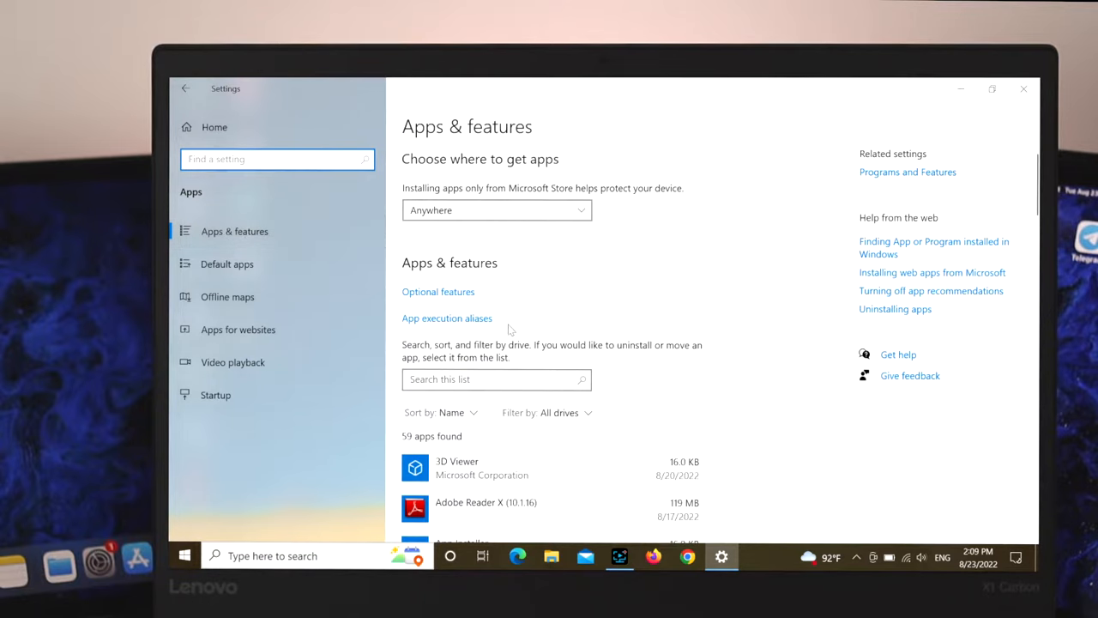
Browse the installed apps list and Programs and Features, then return to the desktop.
scroll(down, 3)
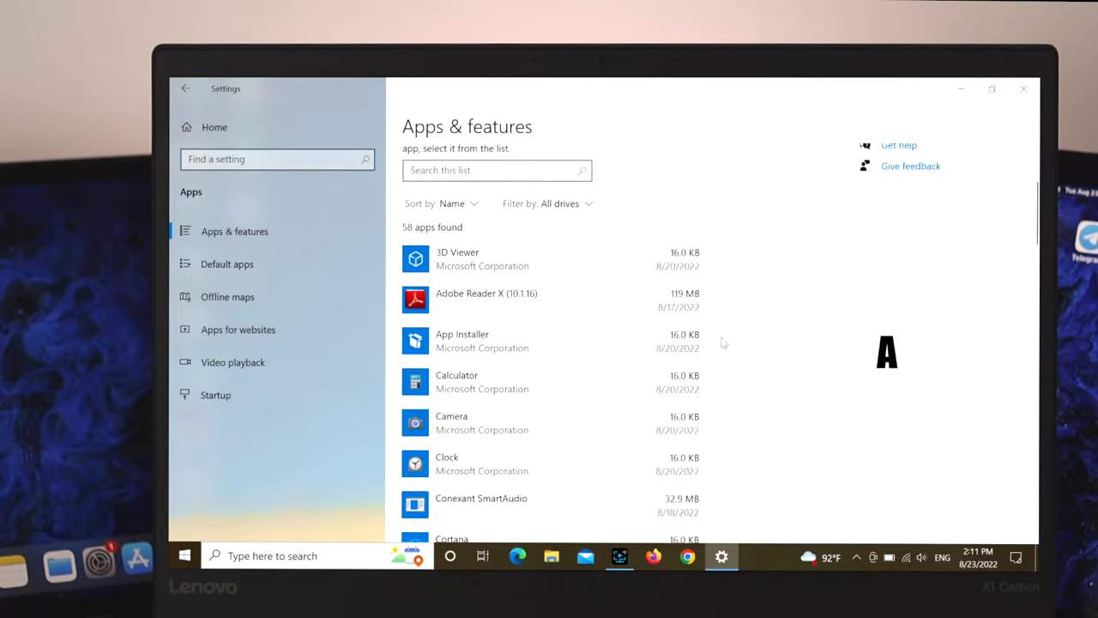
mouse_move(616, 385)
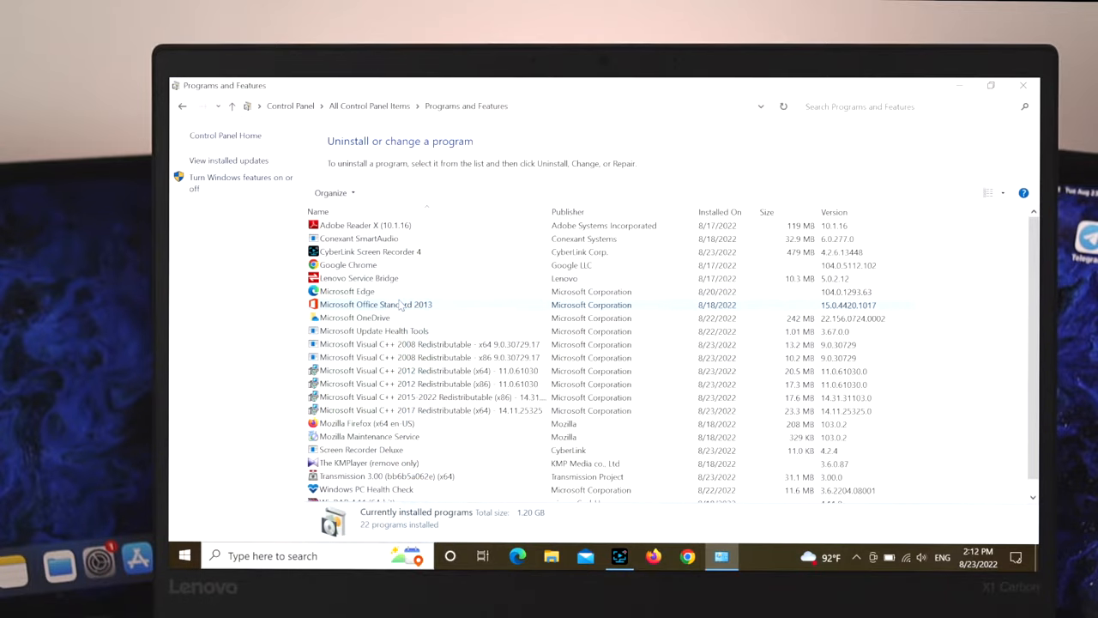
click(347, 264)
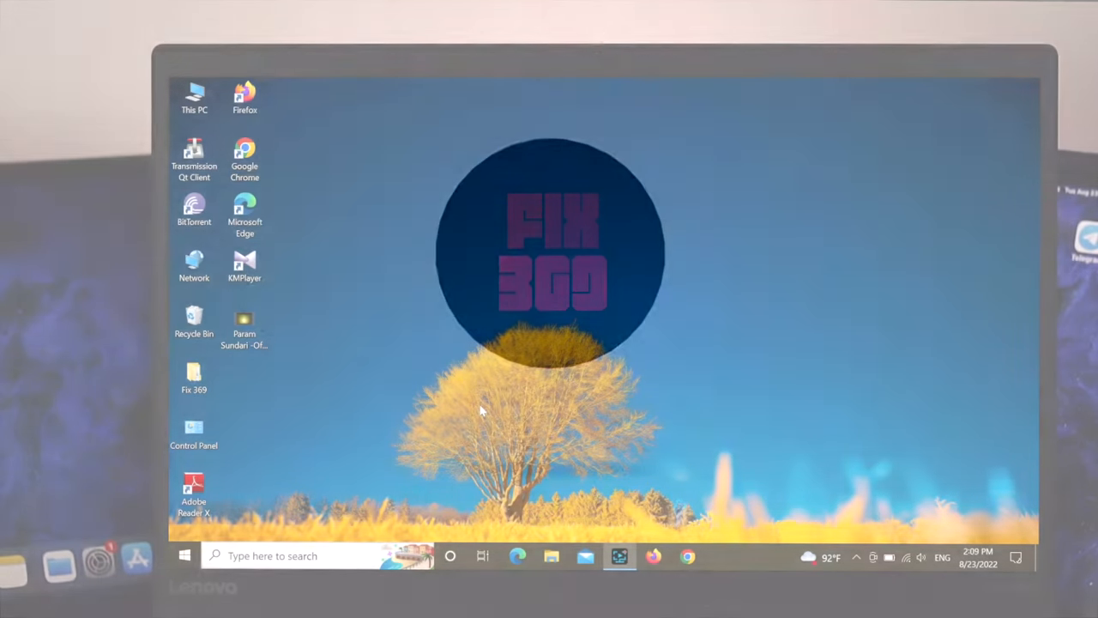
Reach Apps & features via Start, Settings and Apps.
click(186, 556)
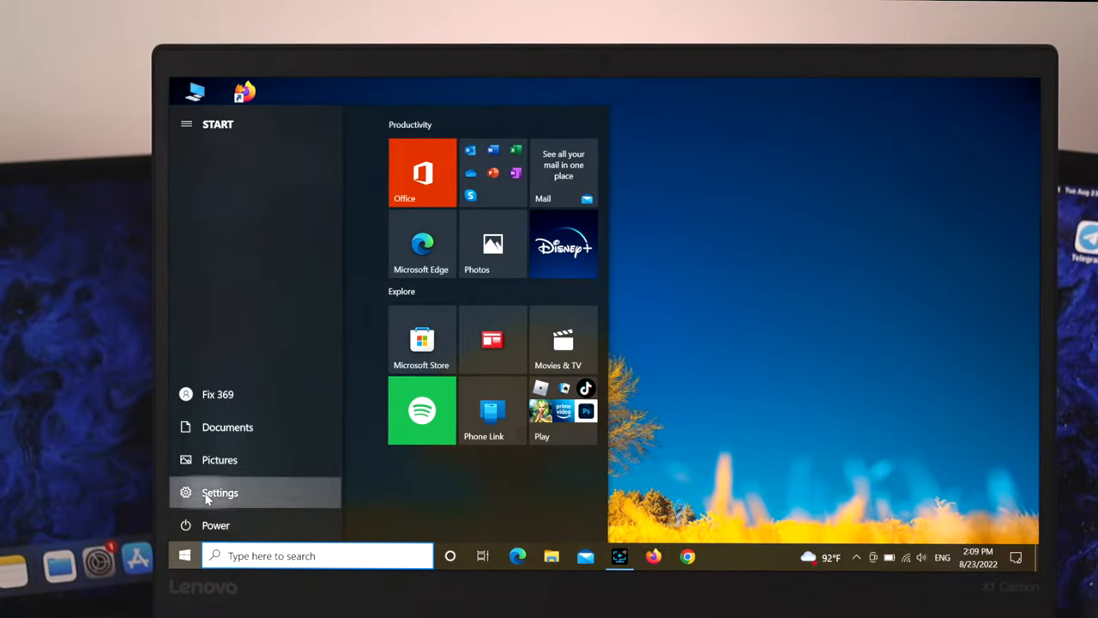
click(219, 491)
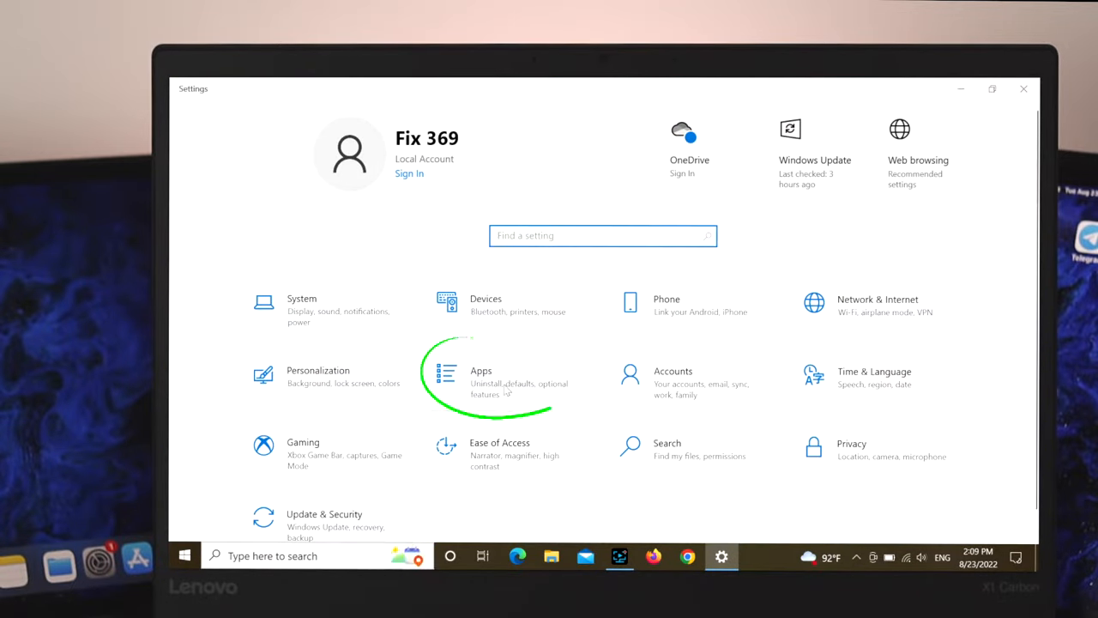
click(480, 381)
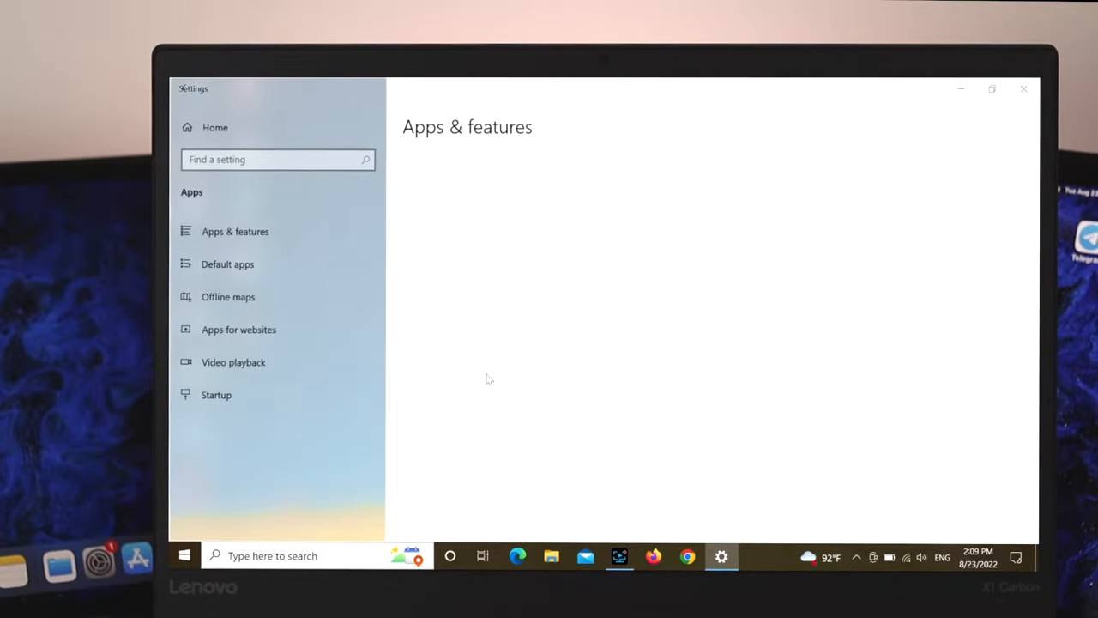
click(235, 229)
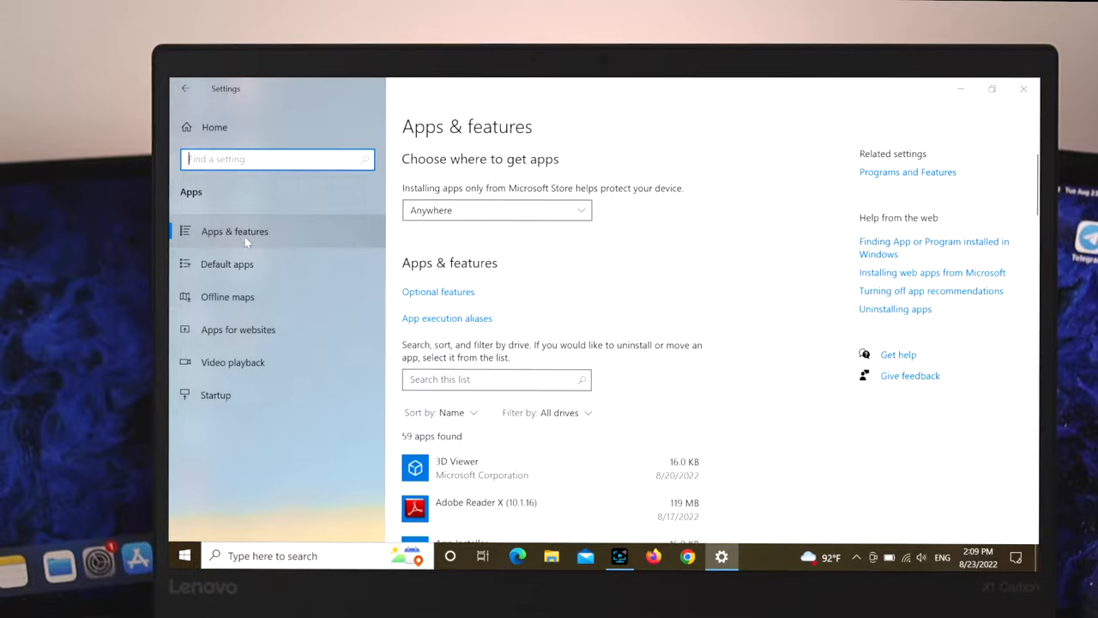
Scroll the installed apps list down and back up to BitTorrent.
scroll(down, 3)
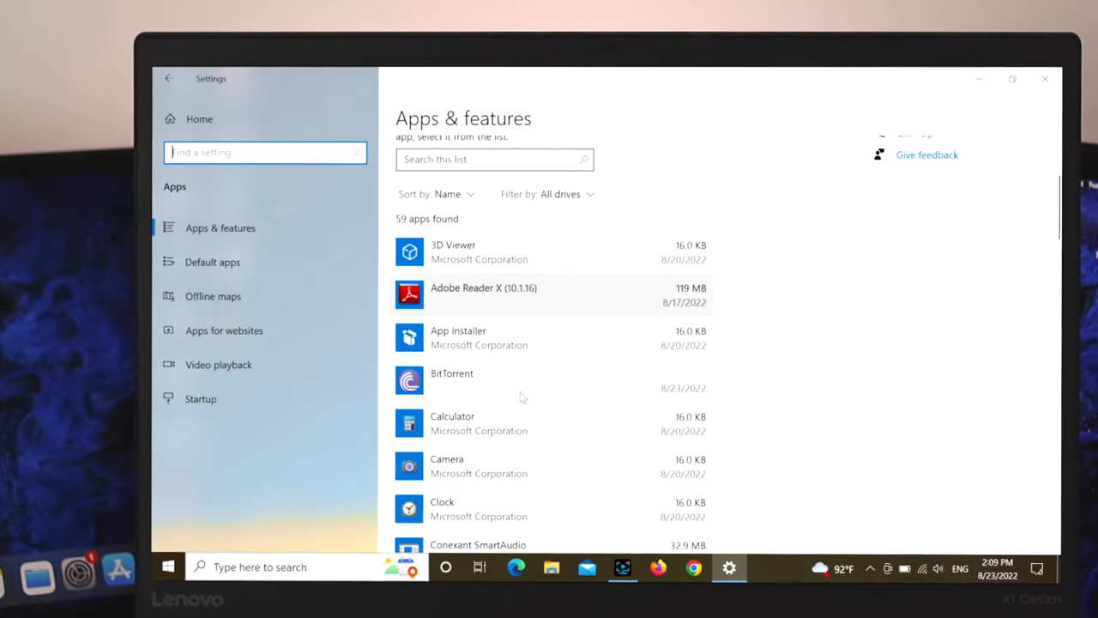
scroll(down, 3)
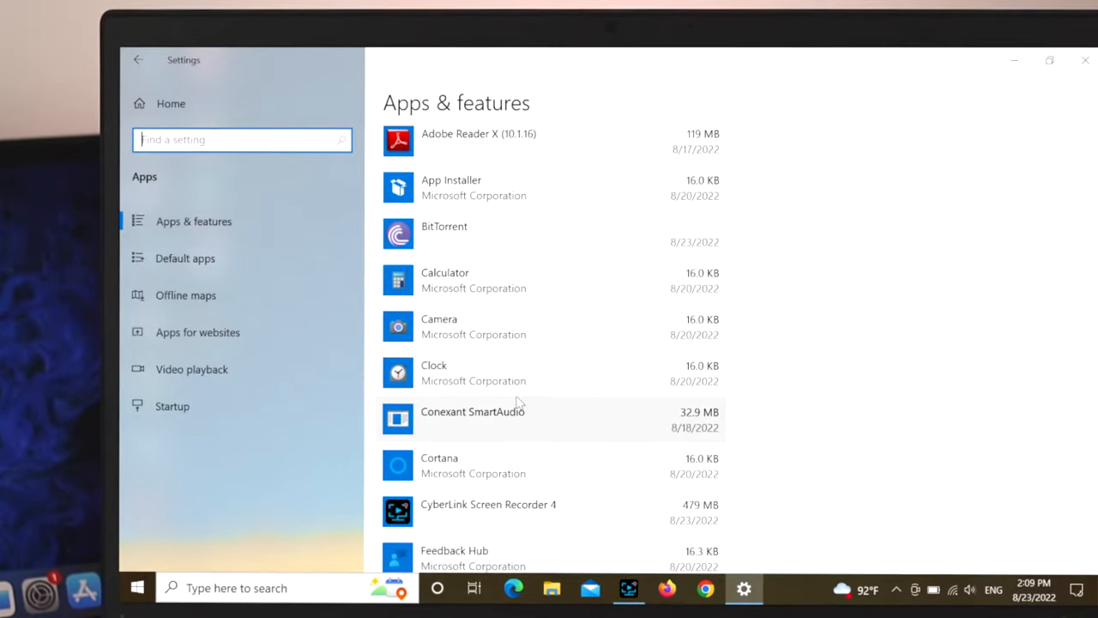
scroll(down, 3)
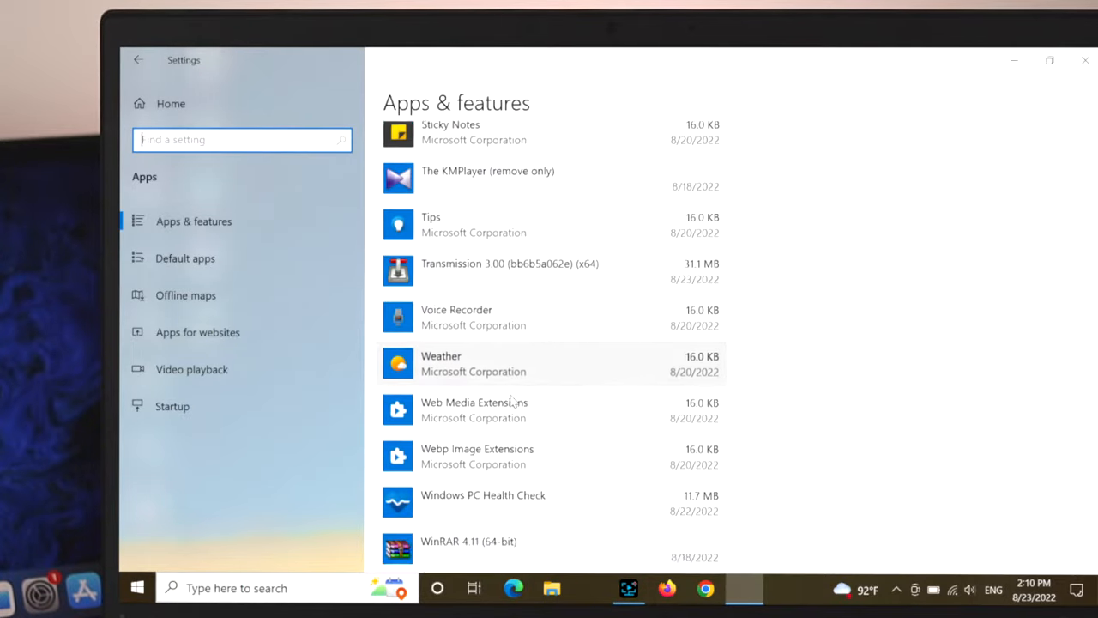
scroll(up, 3)
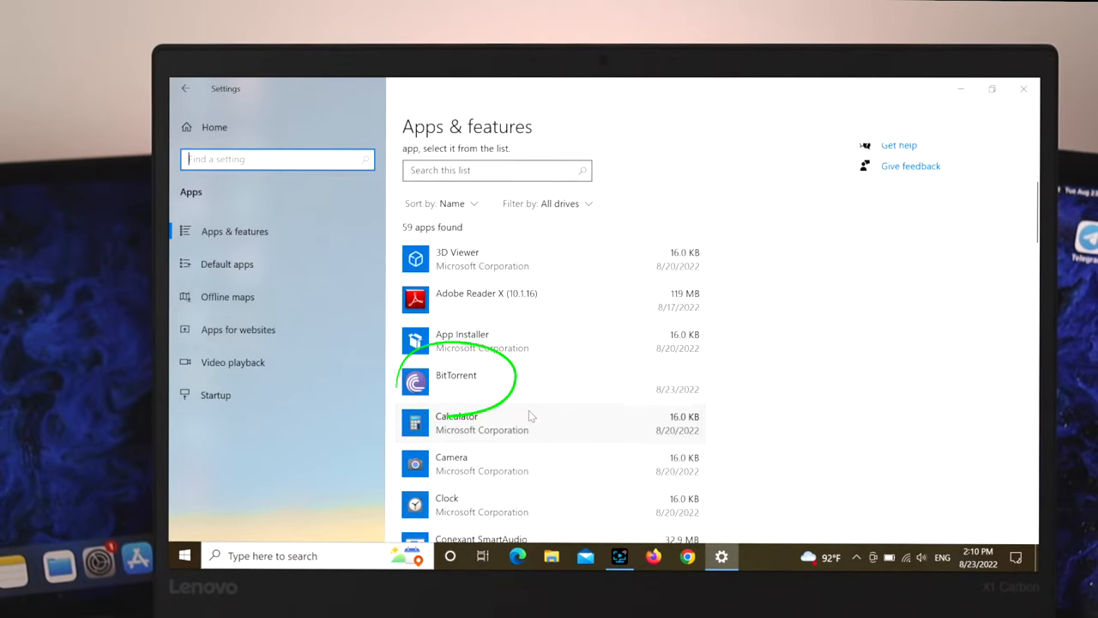
Remove BitTorrent from the installed apps, leaving 58 apps instead of 59.
click(456, 374)
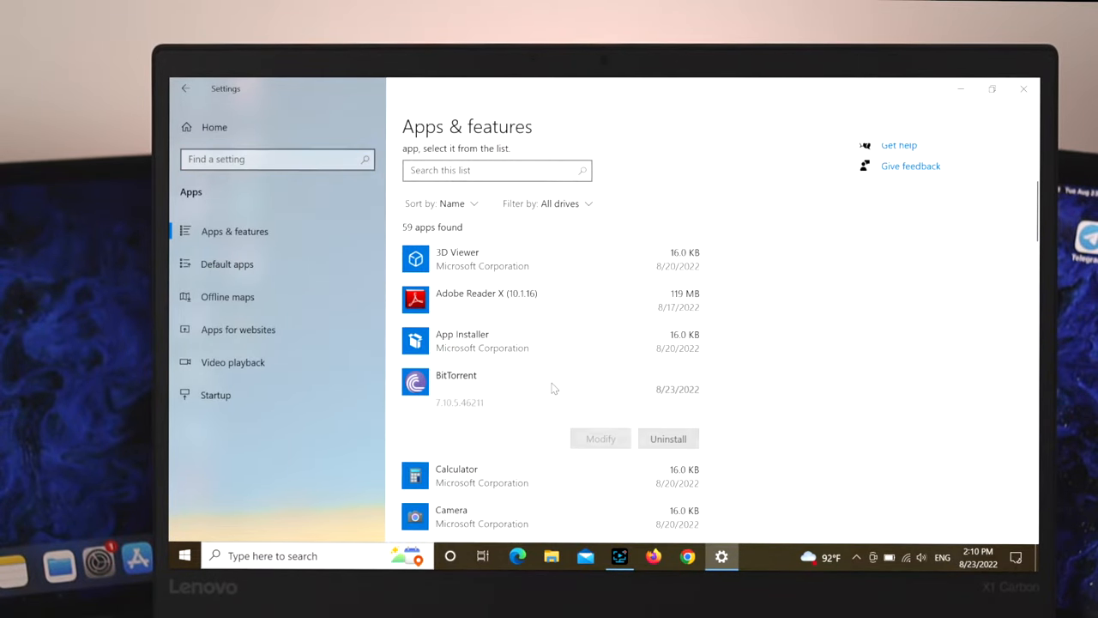
click(667, 439)
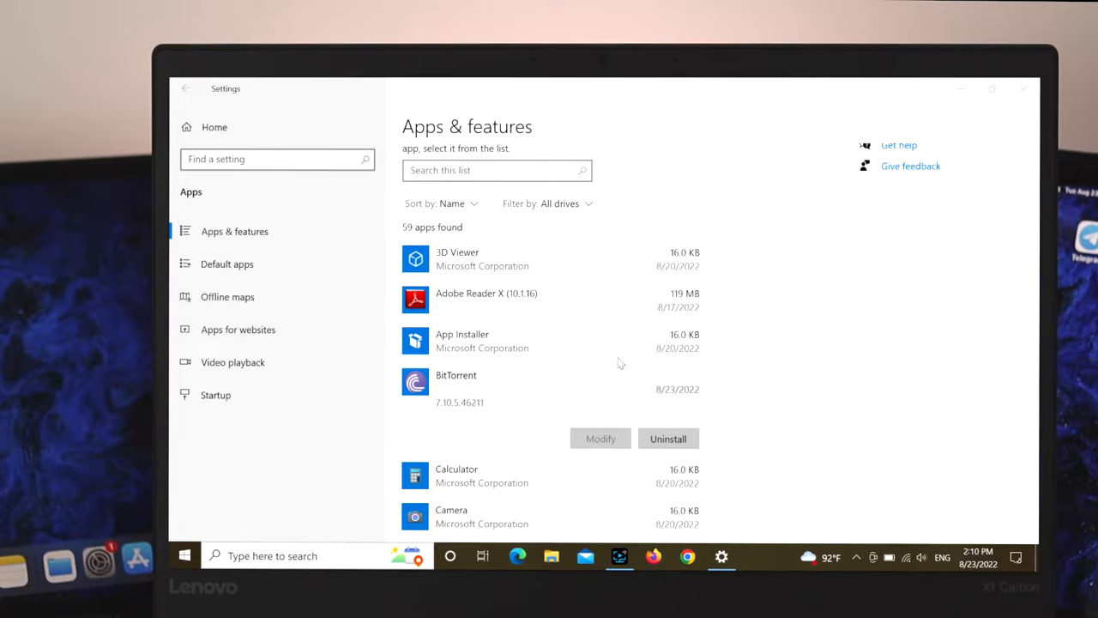
click(669, 440)
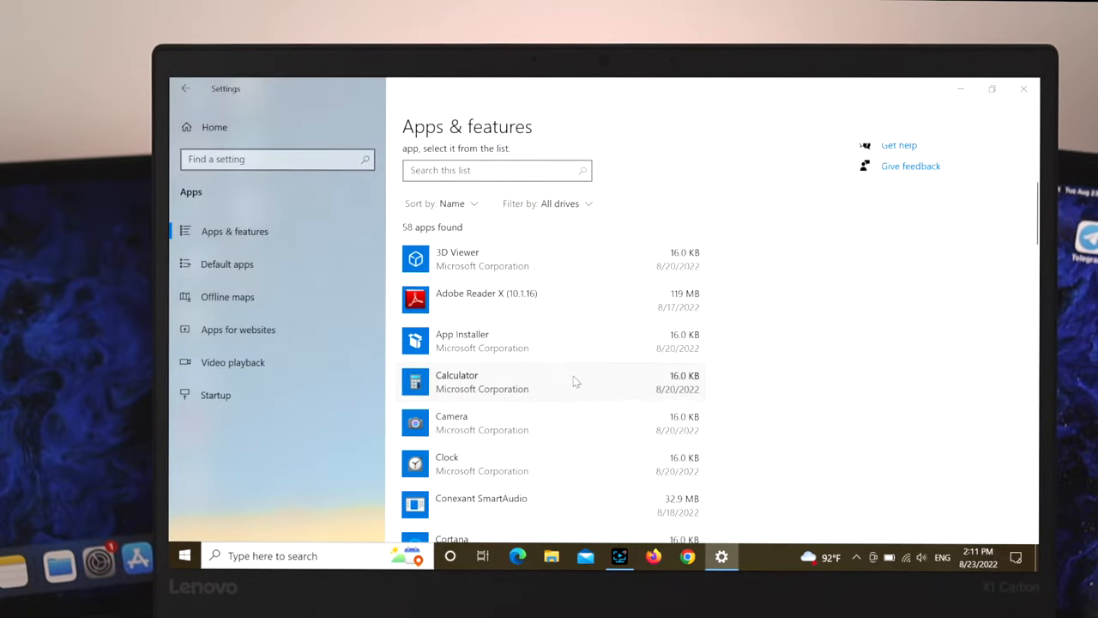
mouse_move(577, 336)
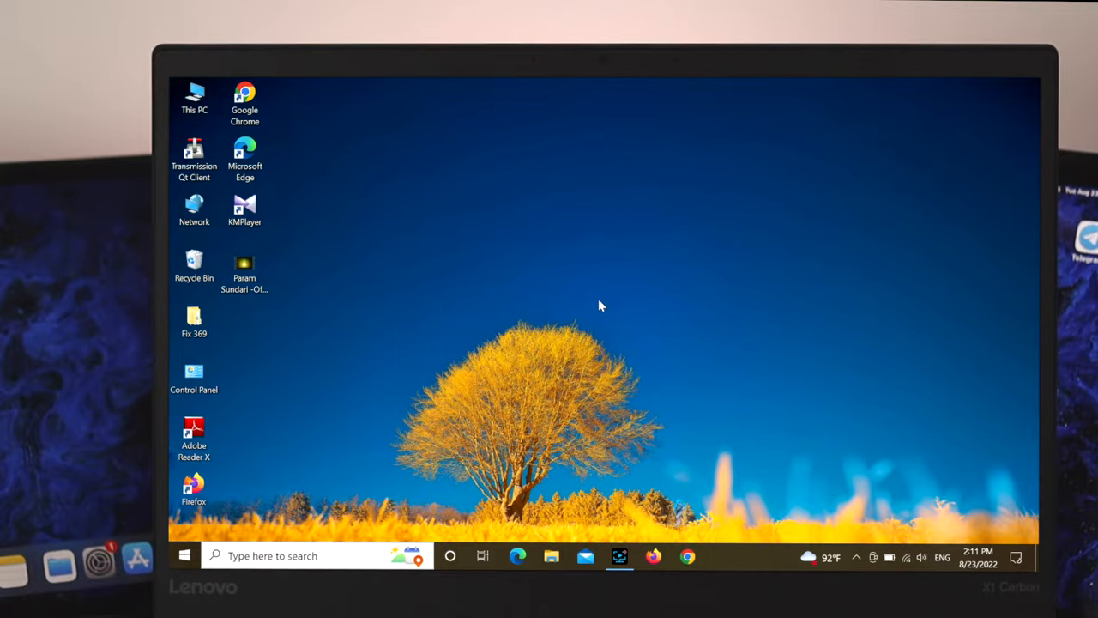
mouse_move(565, 318)
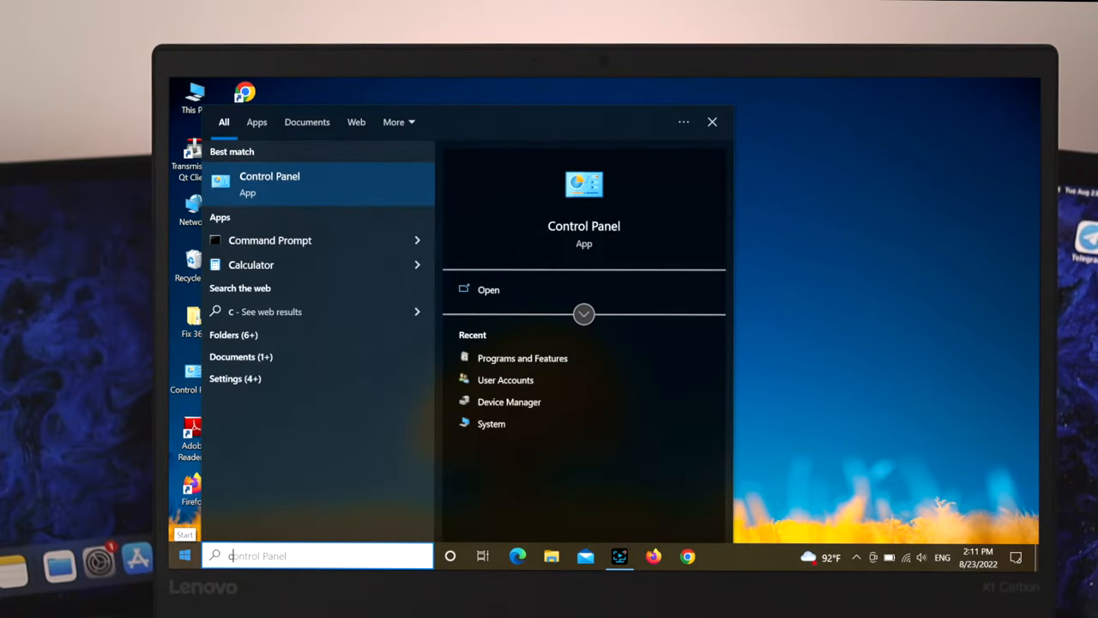
Search 'contr' from the taskbar and launch Control Panel from the results.
text(contr)
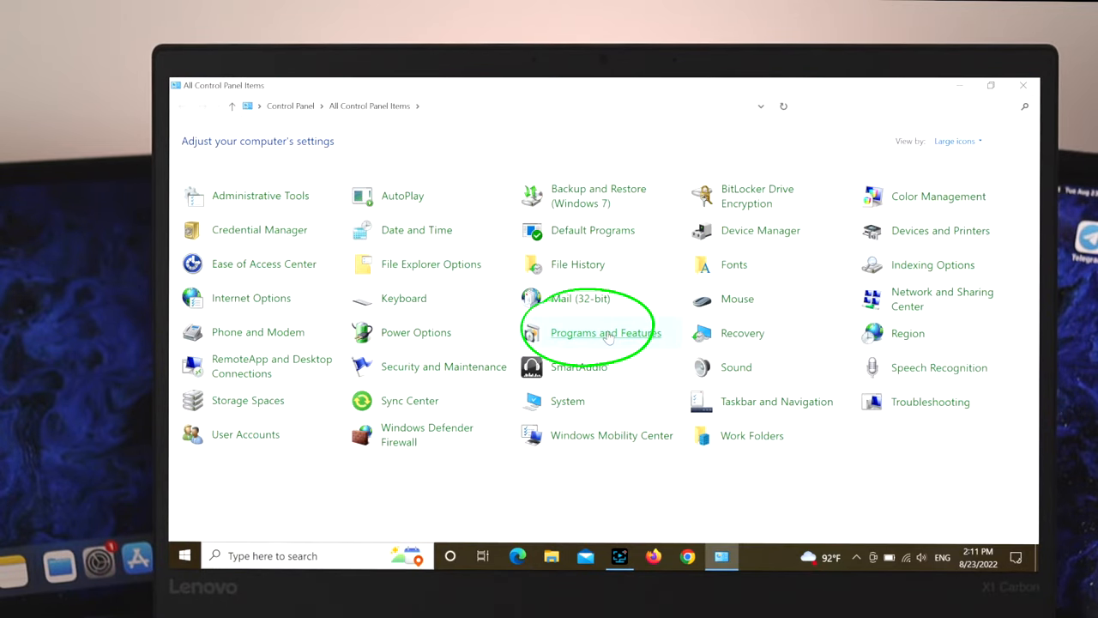
Show Programs and Features and select Transmission 3.00 in the list.
click(604, 333)
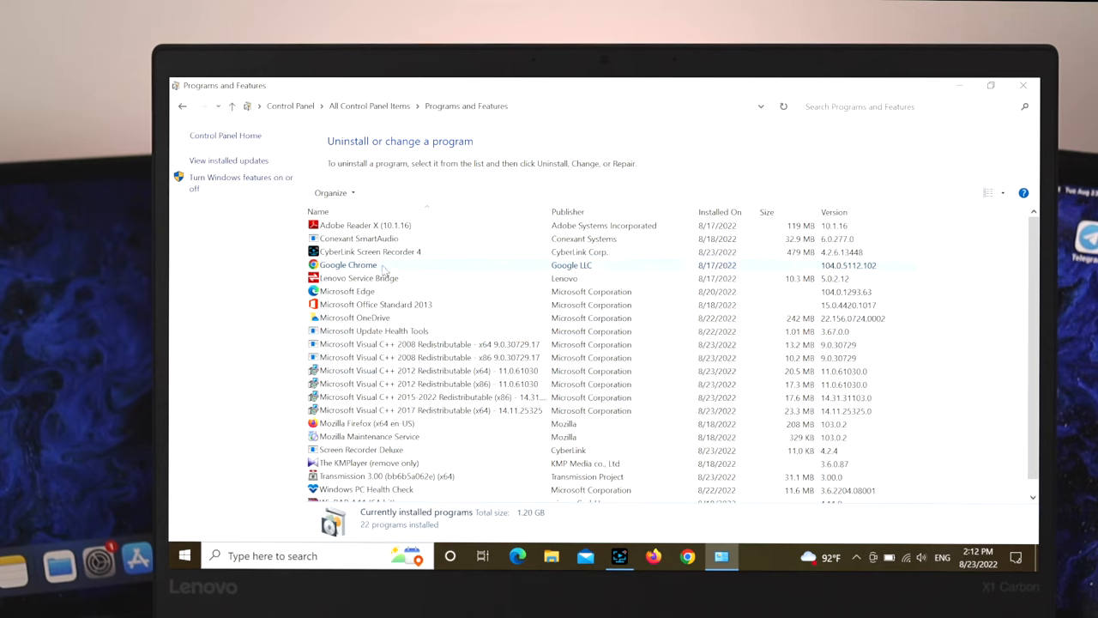
click(358, 278)
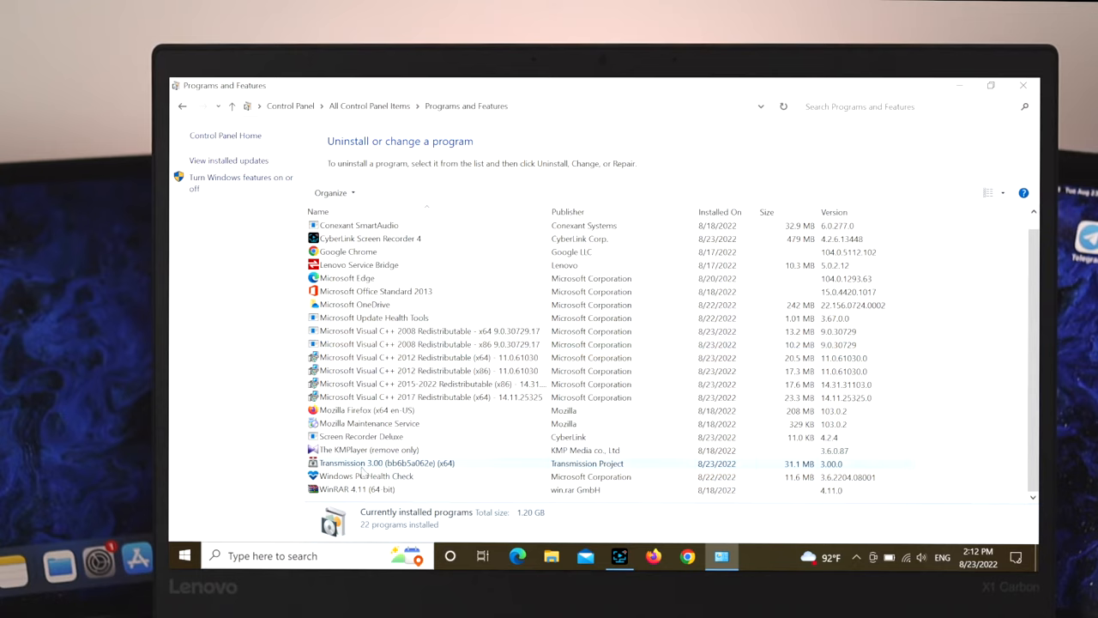
click(388, 463)
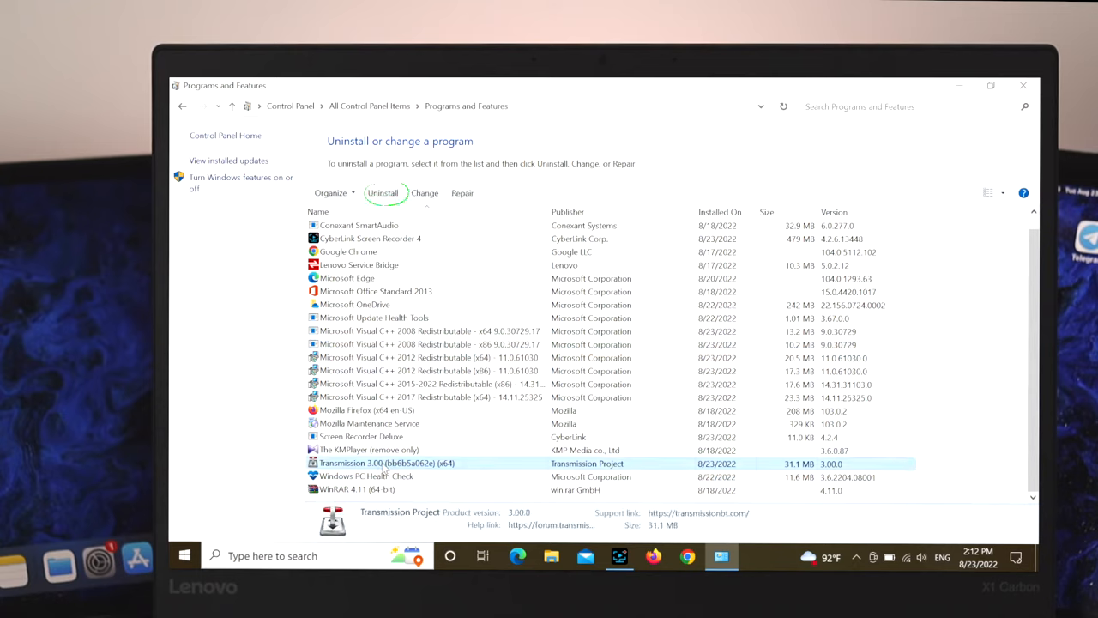
mouse_move(384, 192)
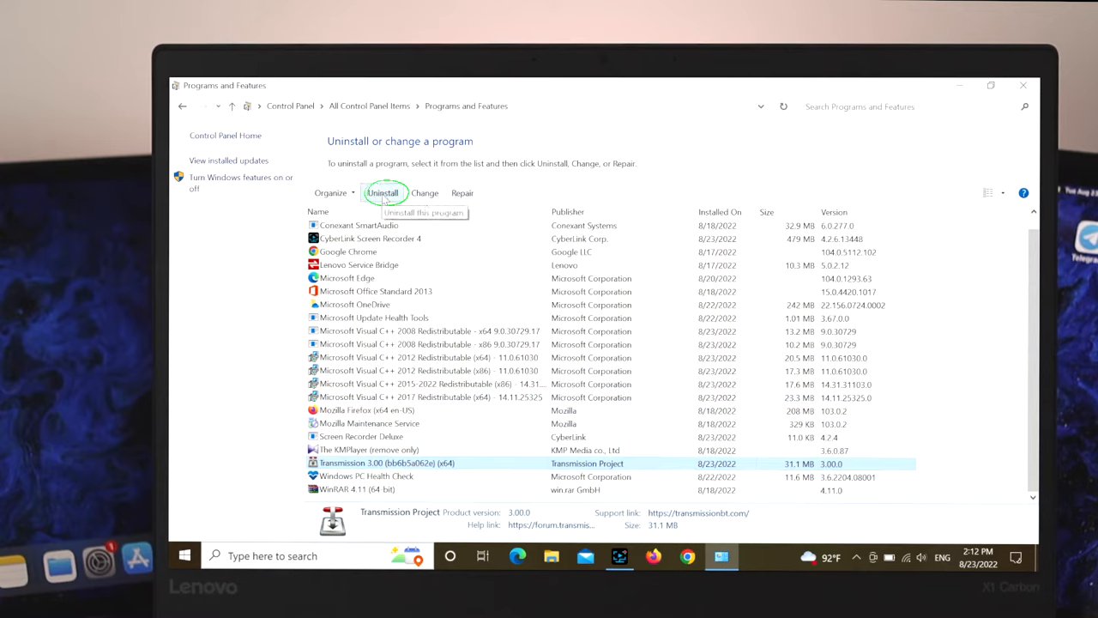
Confirm uninstalling Transmission 3.00, keeping 'Automatically close applications', and accept the warning.
click(383, 192)
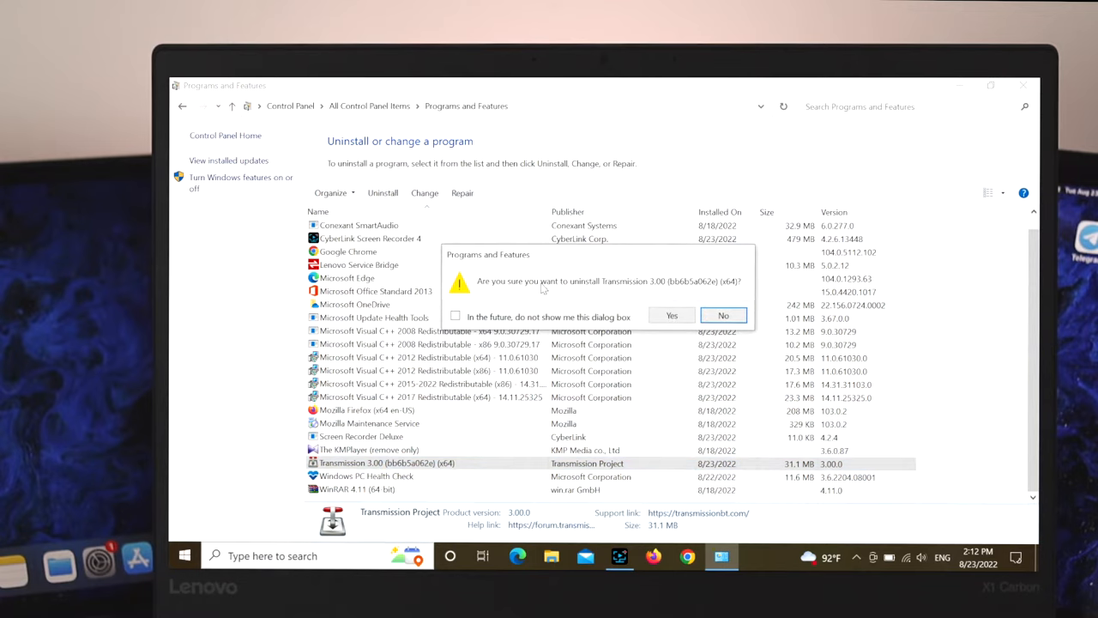
click(673, 315)
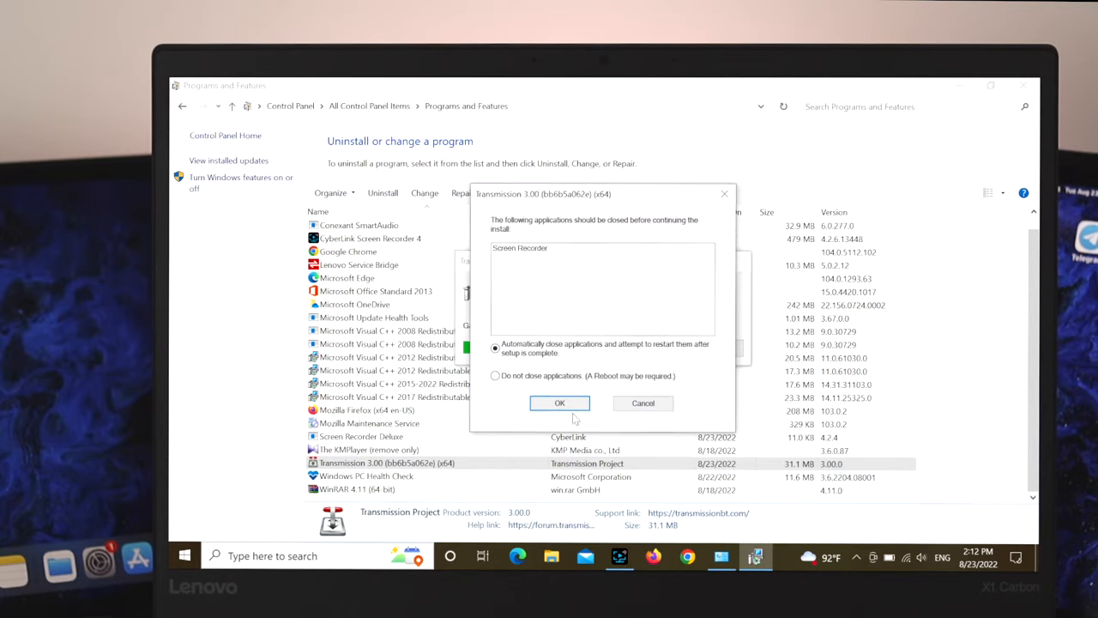
click(559, 404)
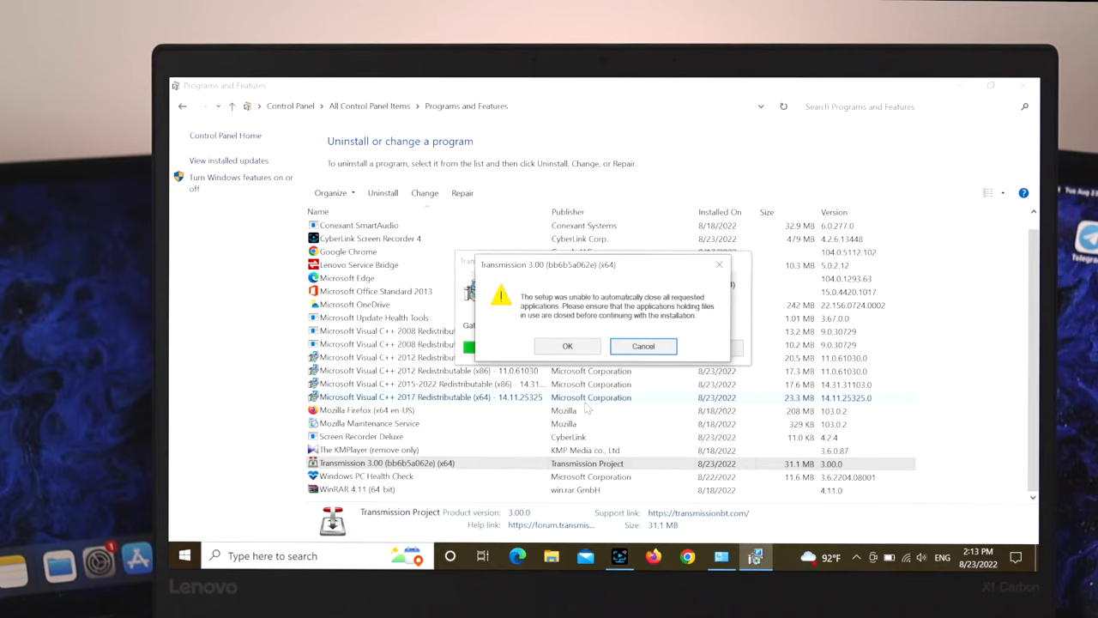
click(566, 347)
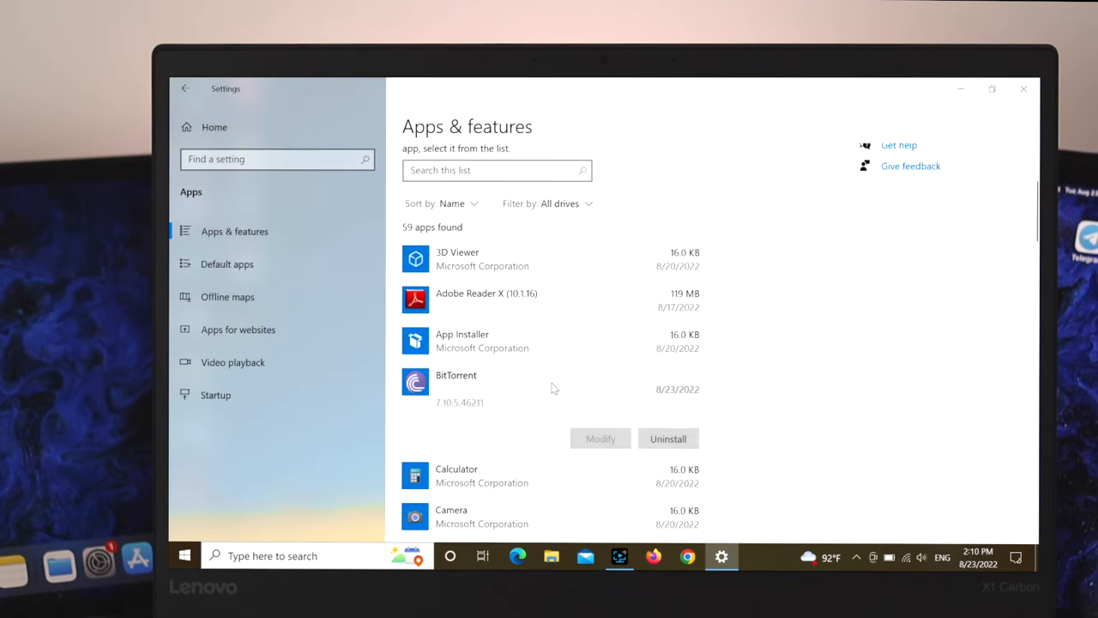
Confirm the remaining prompts so Transmission's removal proceeds.
click(668, 439)
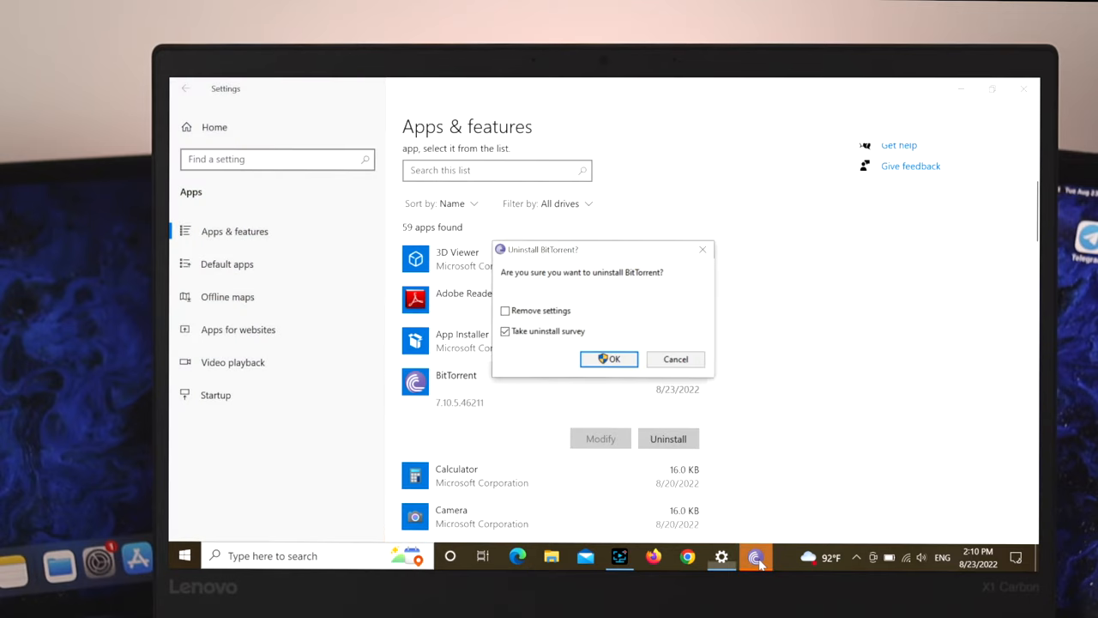
click(609, 358)
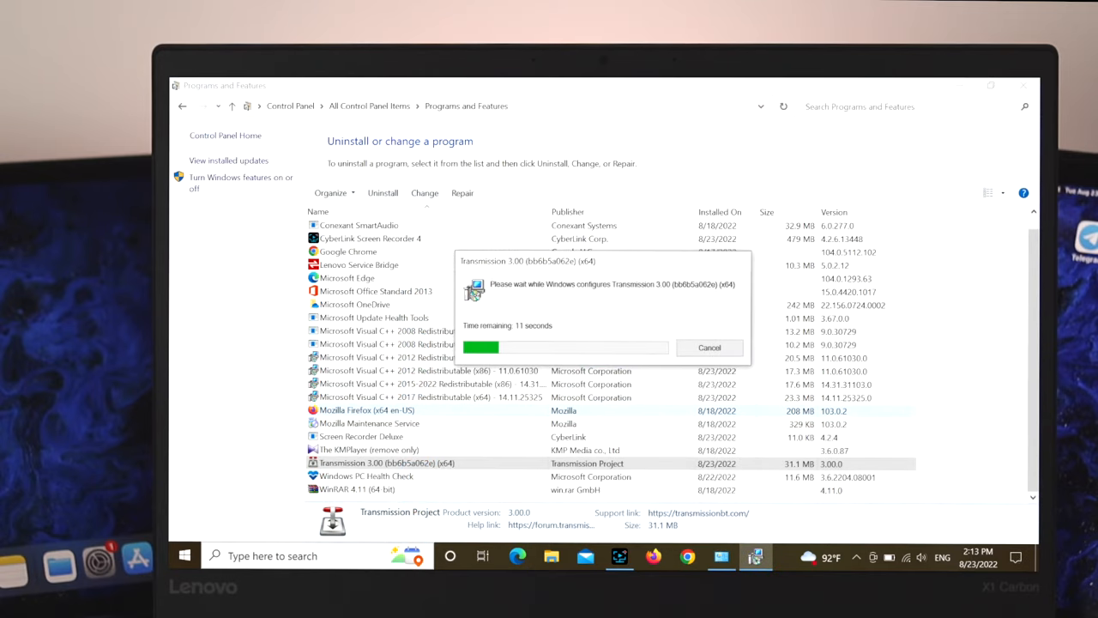